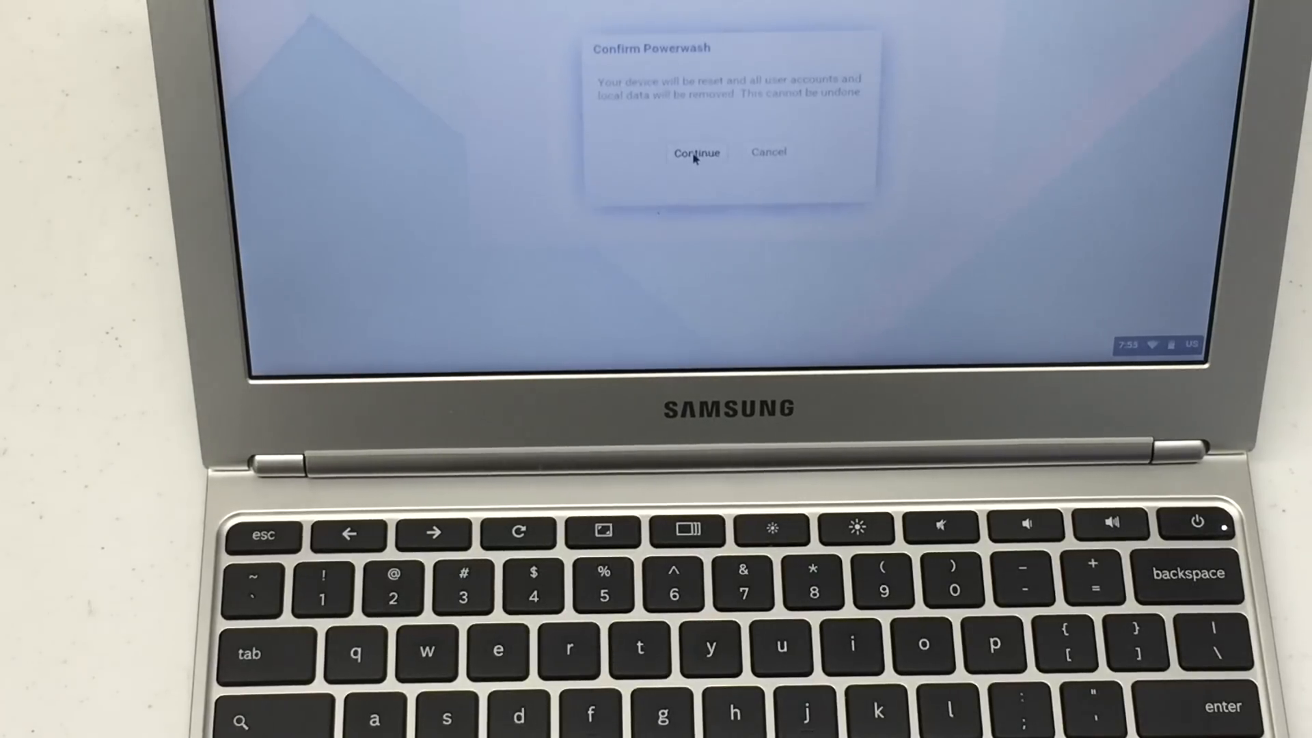
# - Confirm the Powerwash so the Chromebook begins erasing all accounts and local data
pyautogui.click(695, 151)
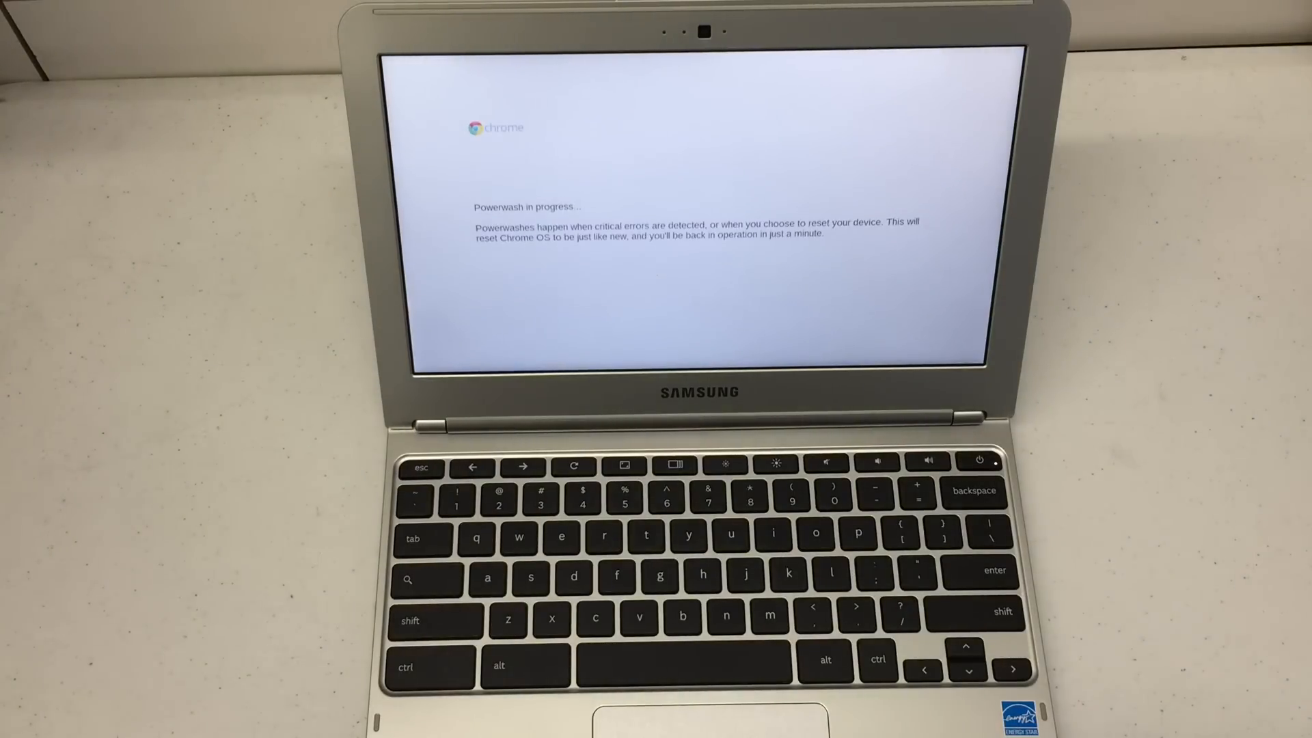